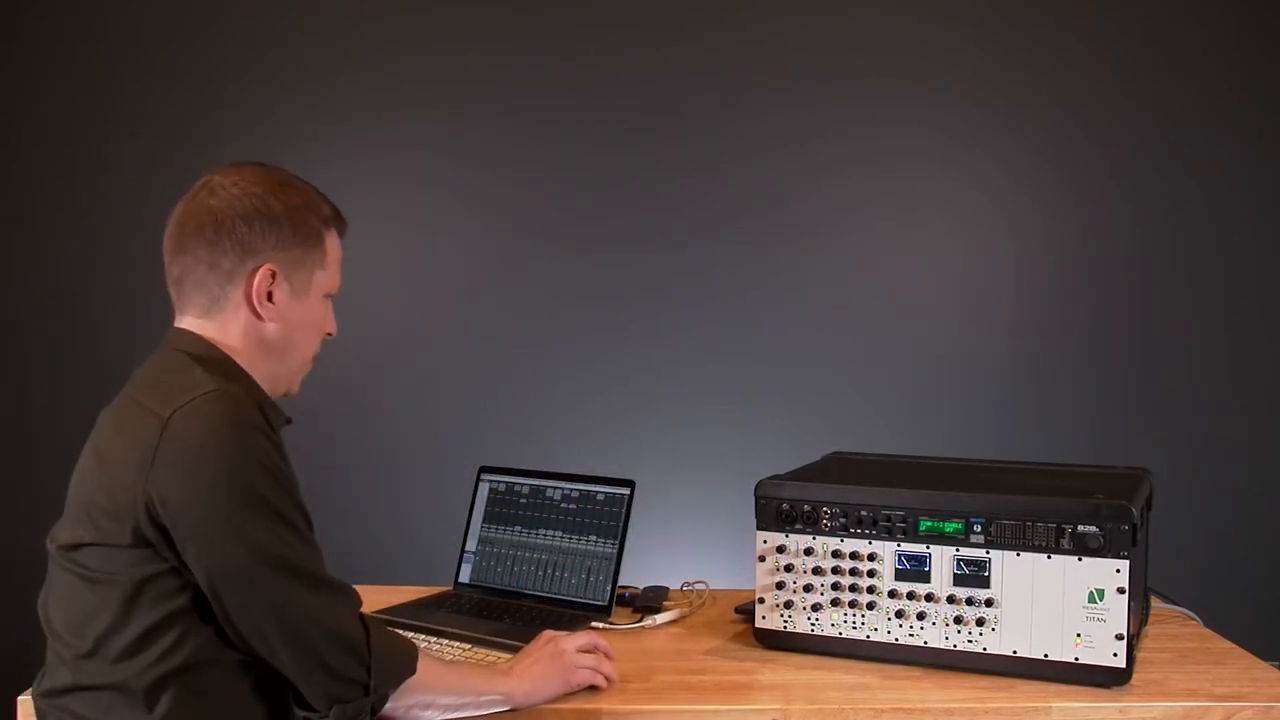
Step: Show the I/O Setup Input page with MOTU 828x channel mappings, briefly checking the Output page
click(536, 8)
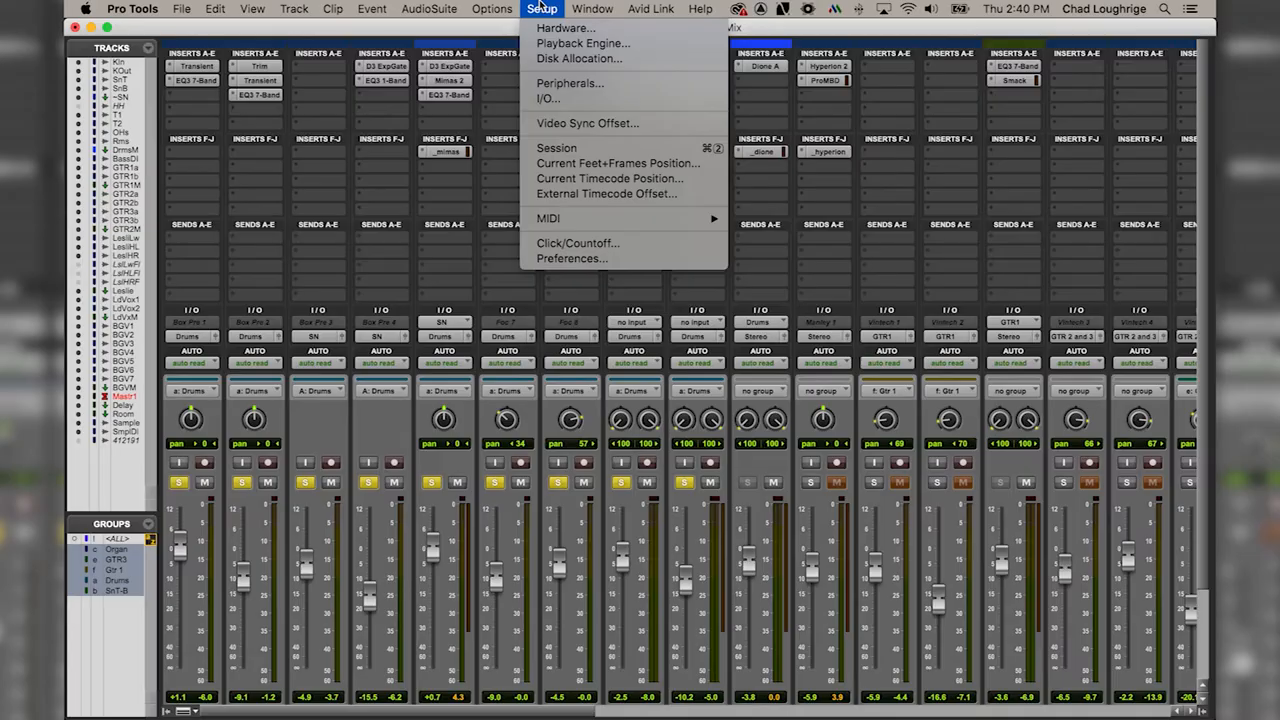
mouse_move(552, 100)
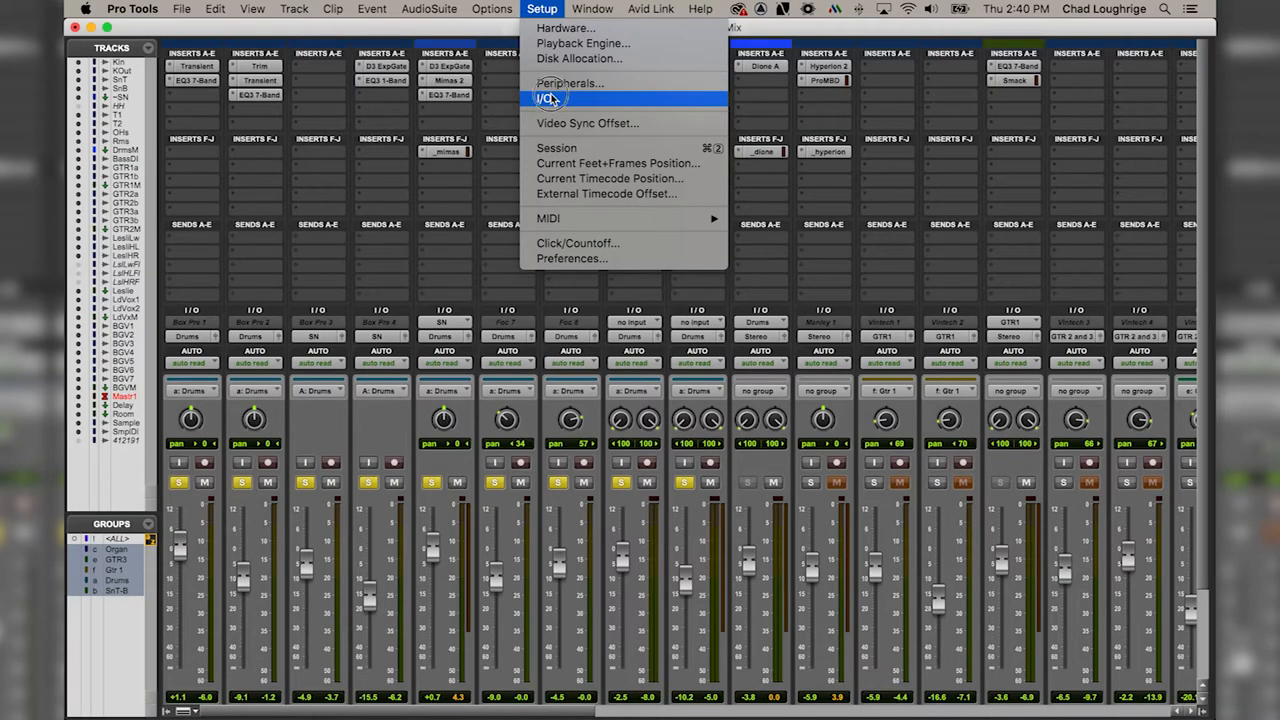
click(556, 96)
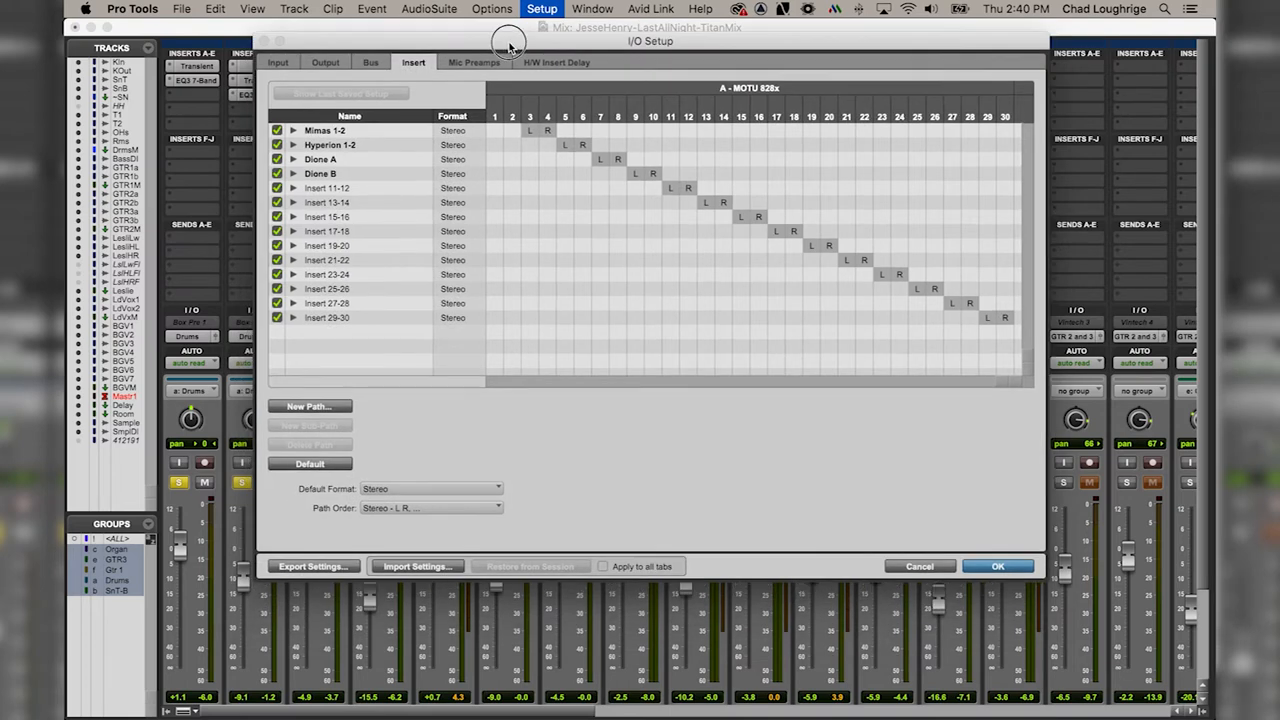
click(276, 62)
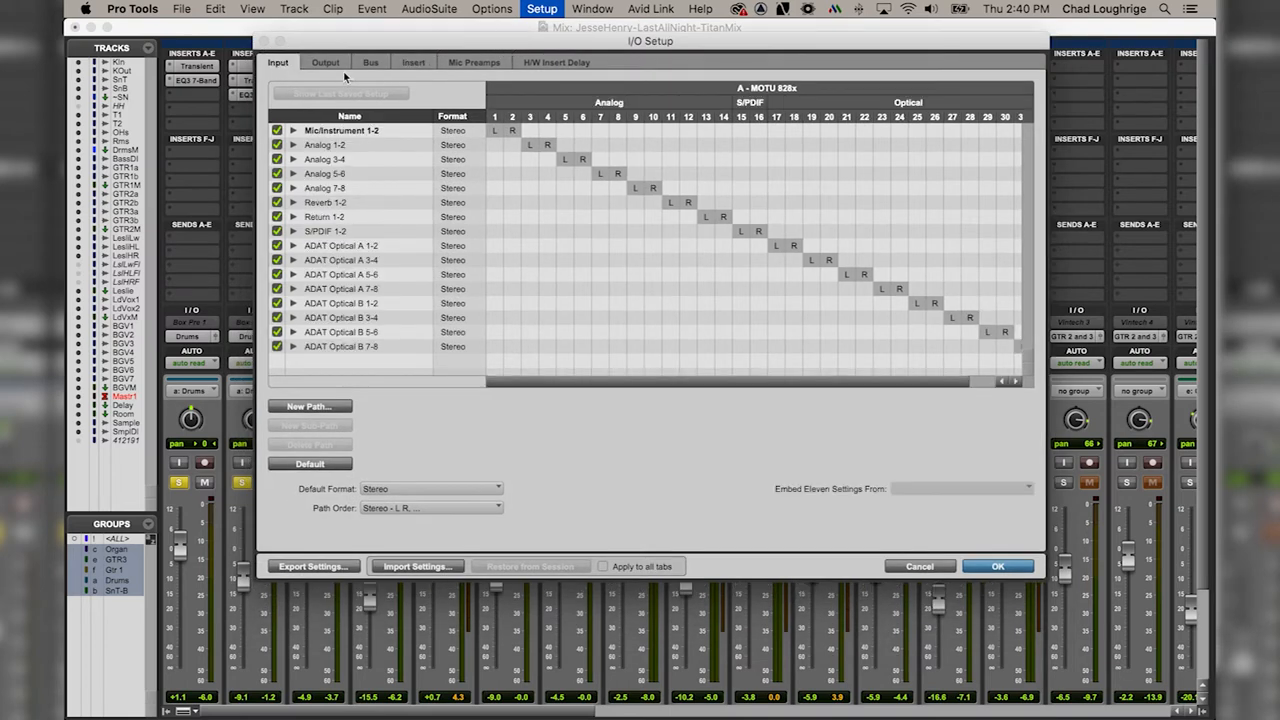
click(324, 60)
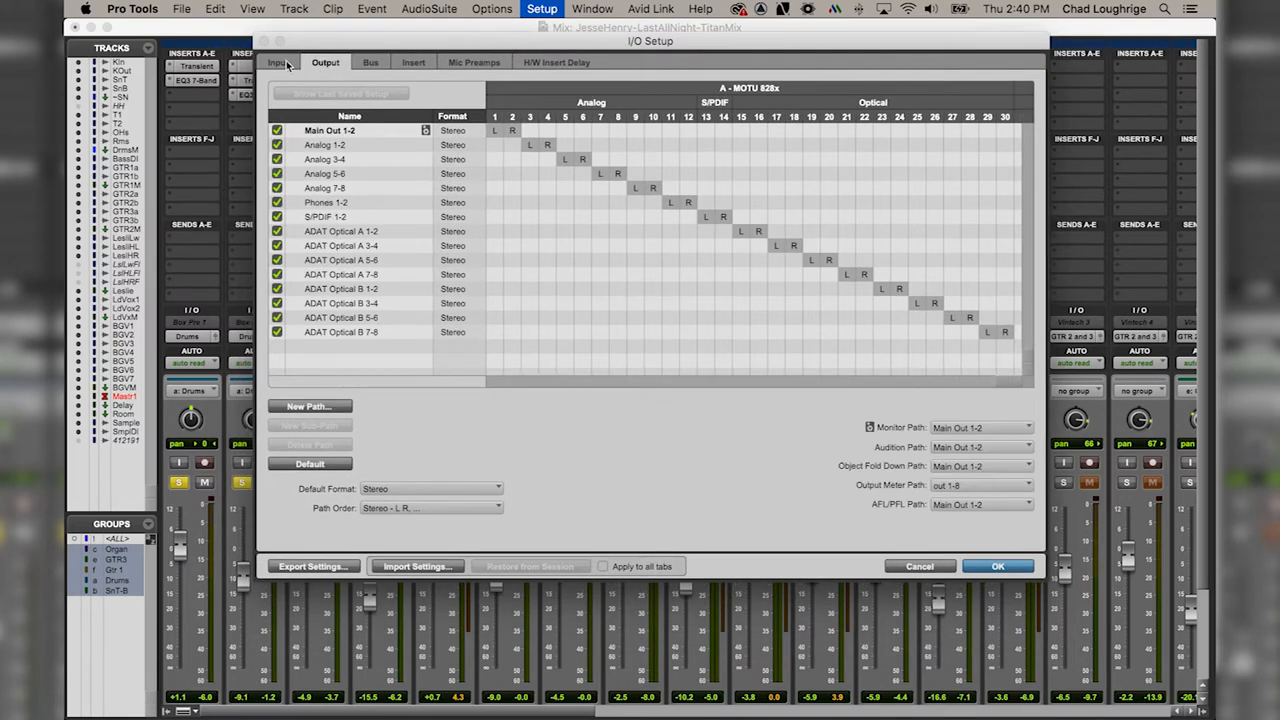
click(284, 62)
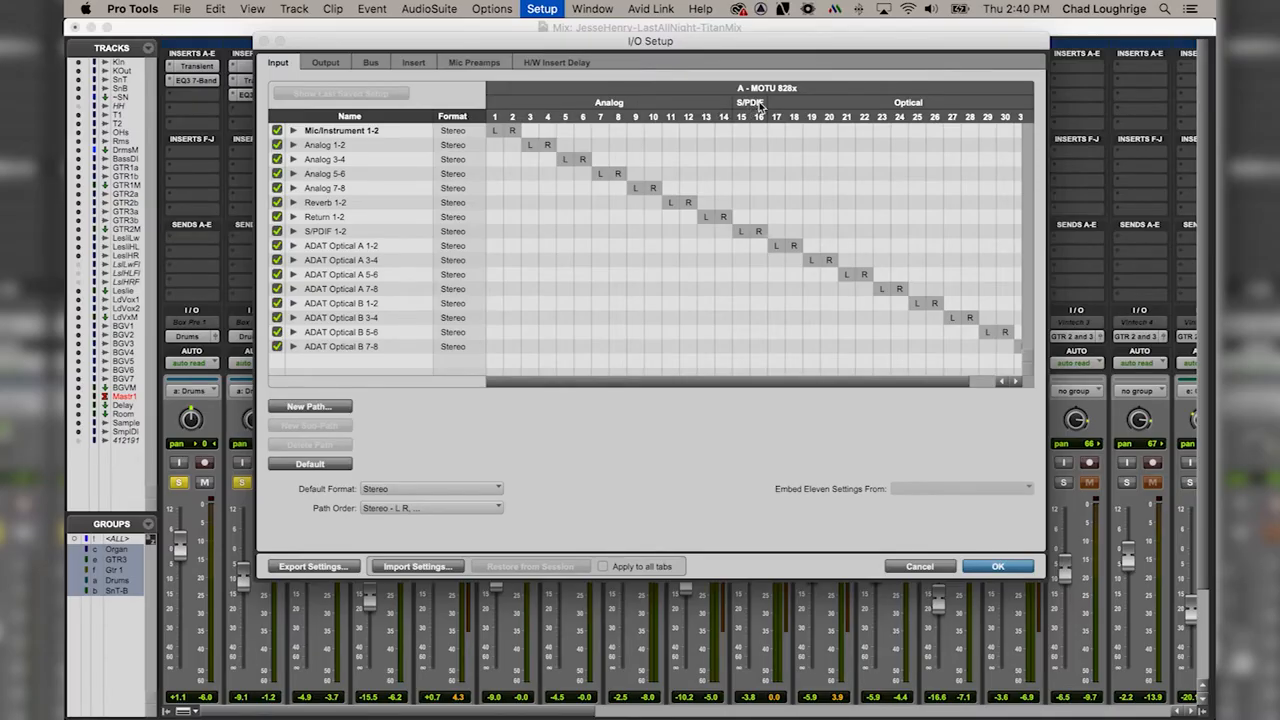
mouse_move(828, 96)
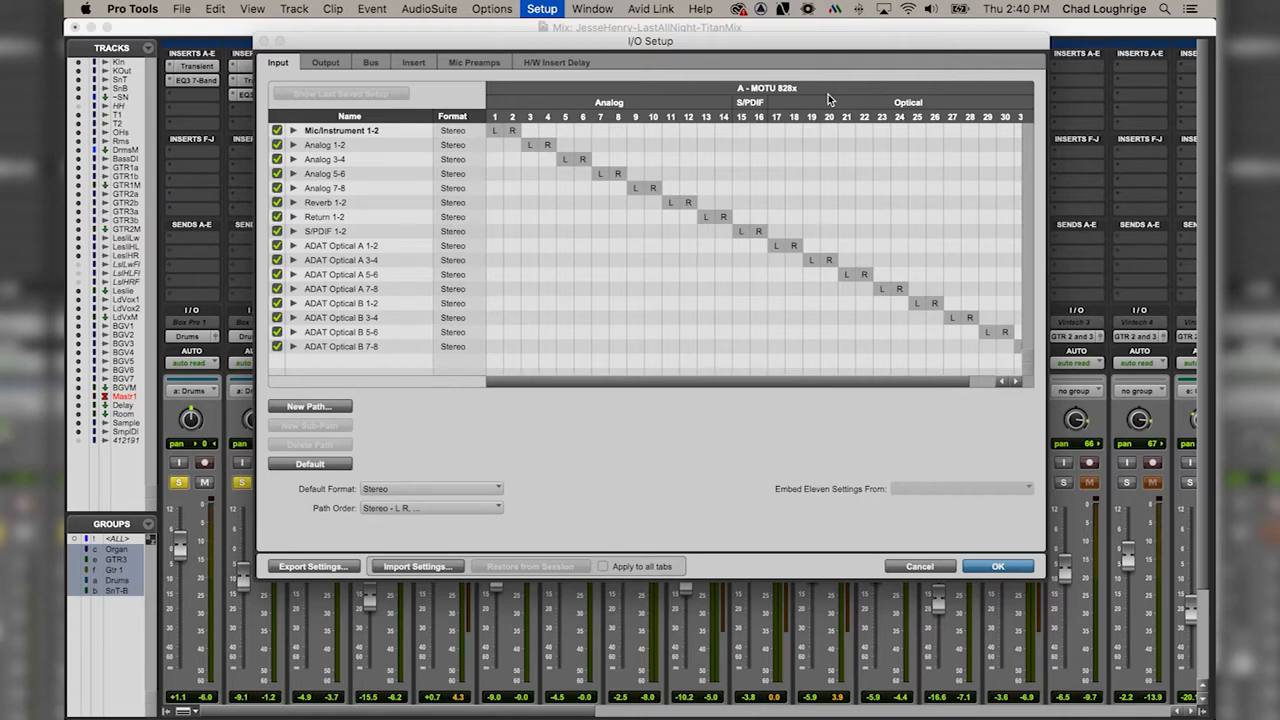
mouse_move(622, 108)
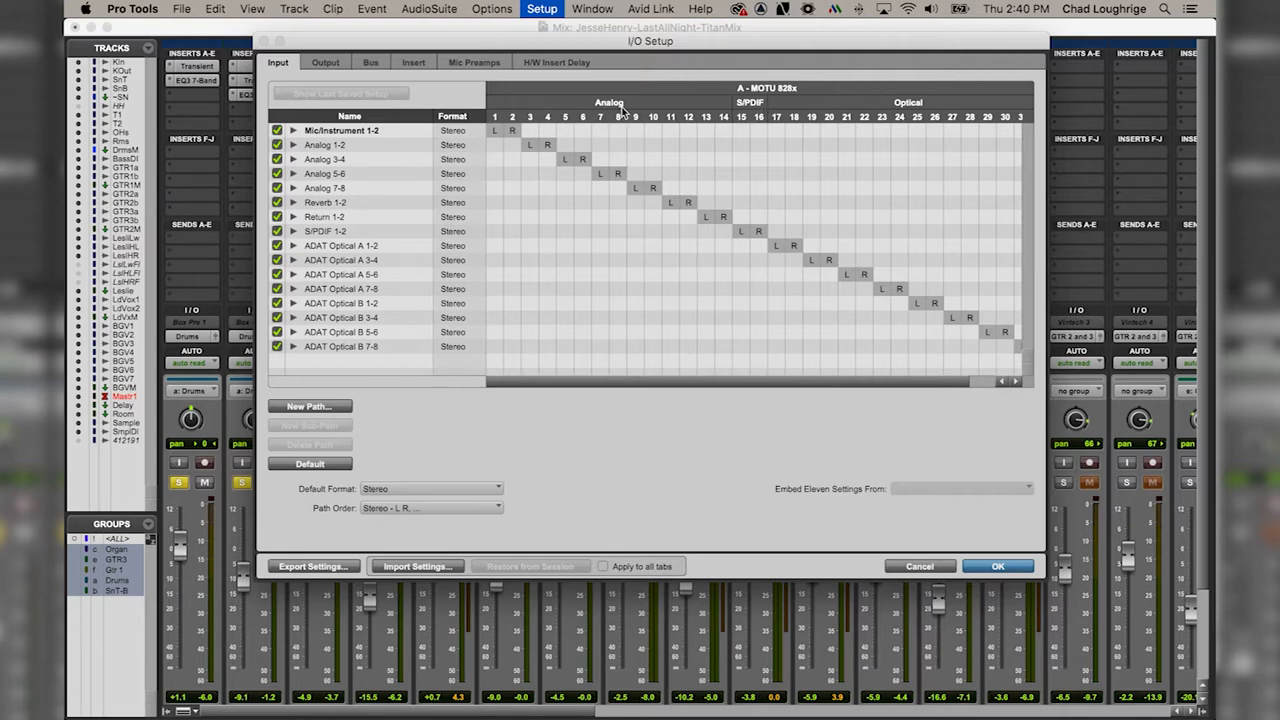
mouse_move(528, 122)
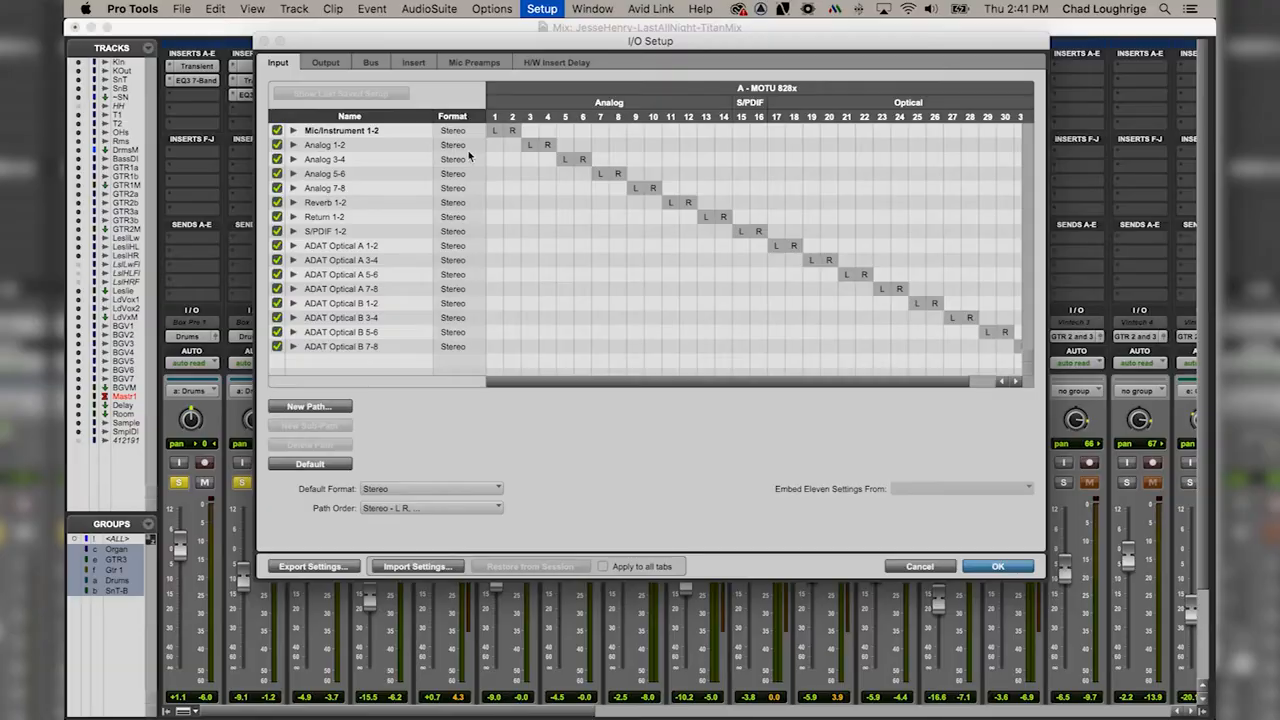
mouse_move(532, 150)
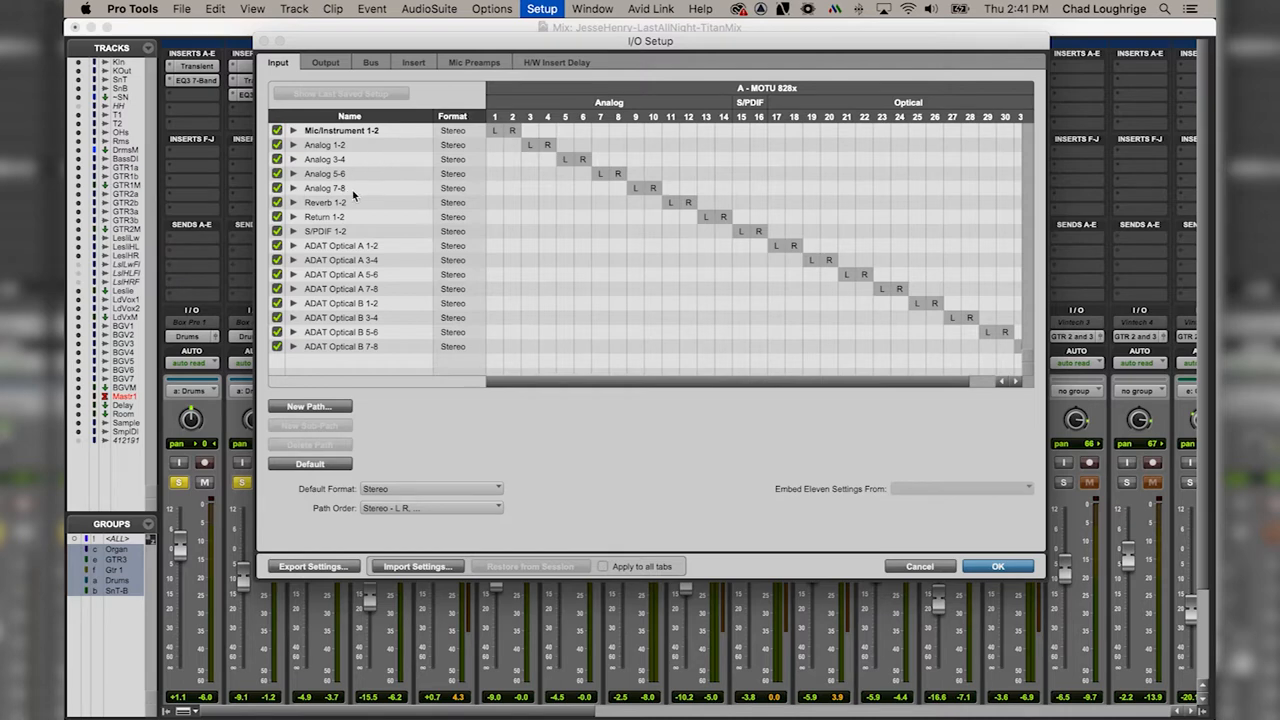
mouse_move(528, 152)
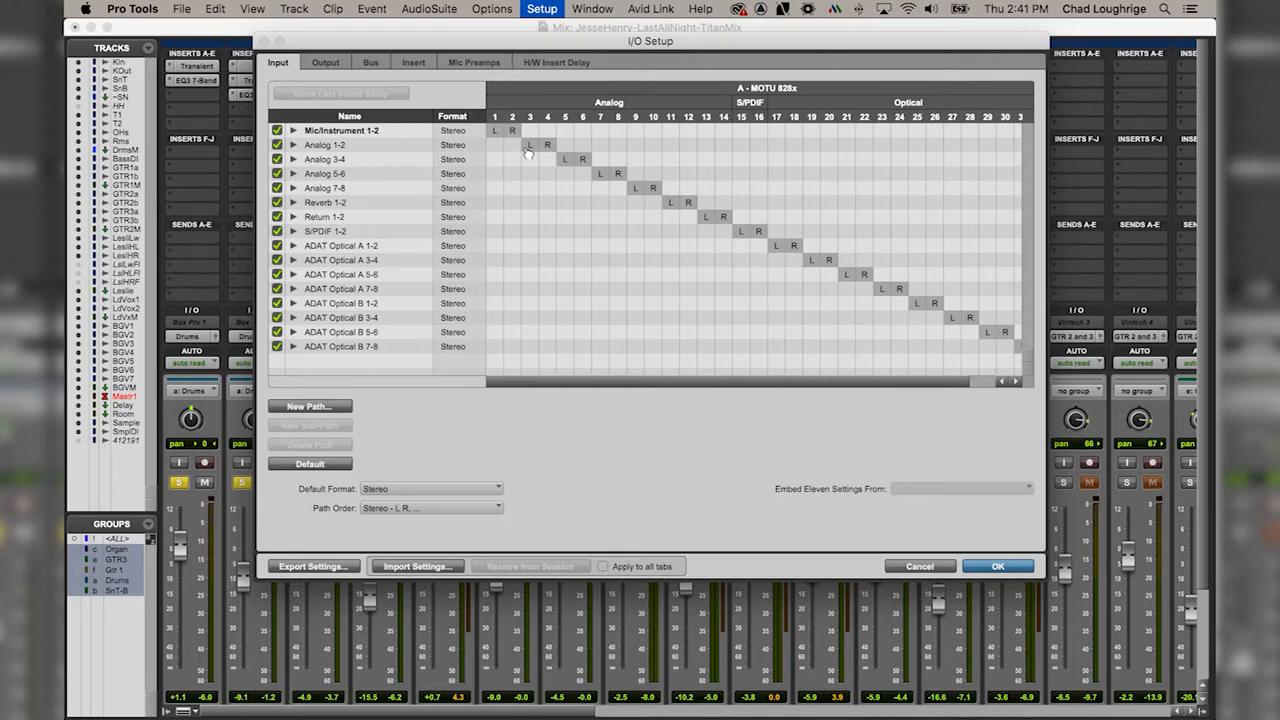